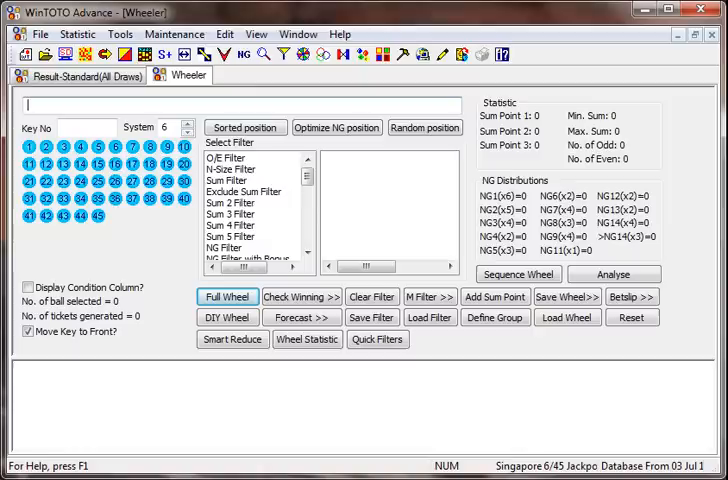
Step: Browse the Help menu briefly, then drop down the Forecast >> list of forecast methods
{"action": "left_click", "coordinate": [340, 32]}
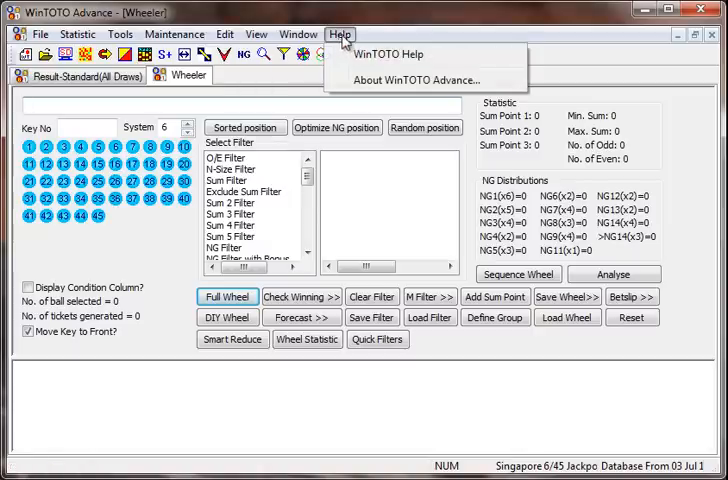
{"action": "left_click", "coordinate": [412, 80]}
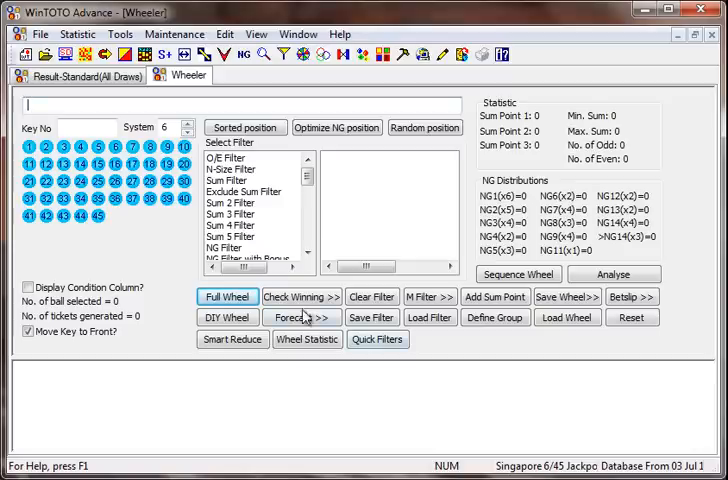
{"action": "left_click", "coordinate": [300, 316]}
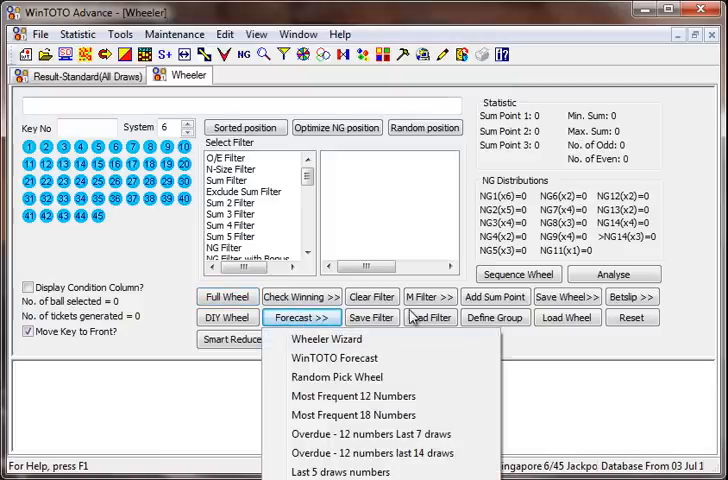
{"action": "mouse_move", "coordinate": [334, 358]}
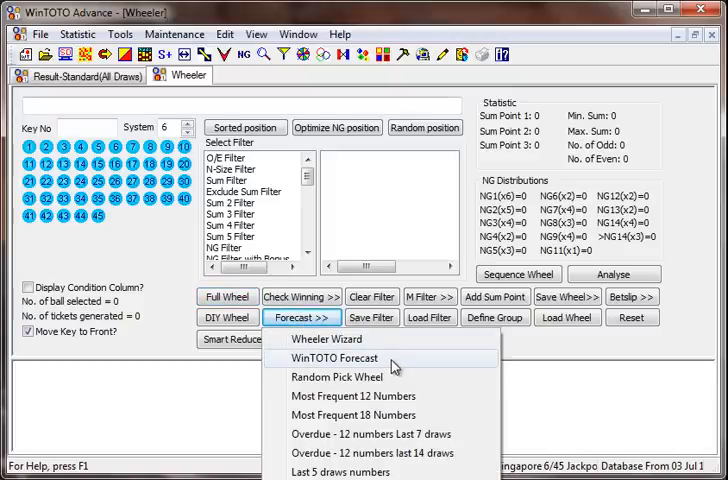
{"action": "mouse_move", "coordinate": [352, 396]}
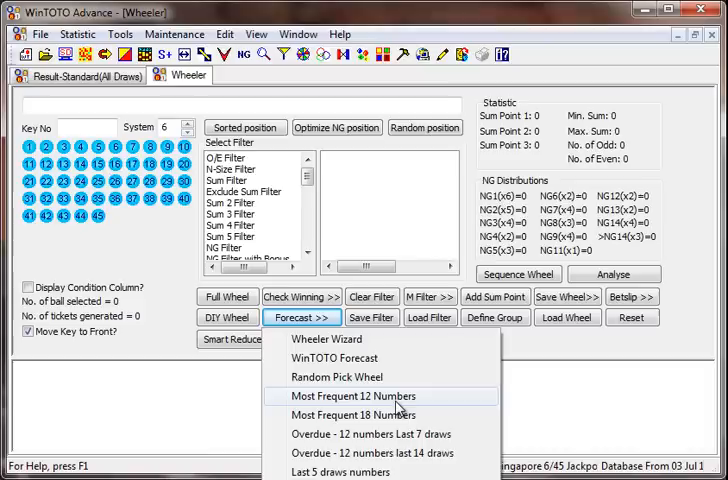
{"action": "mouse_move", "coordinate": [354, 416]}
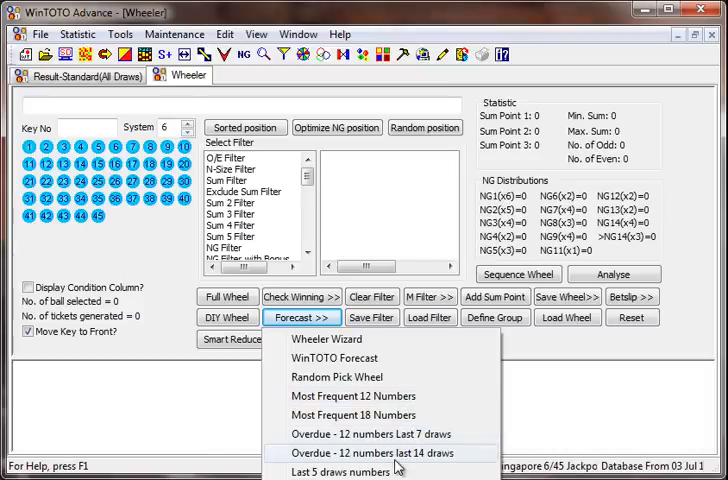
{"action": "left_click", "coordinate": [326, 338]}
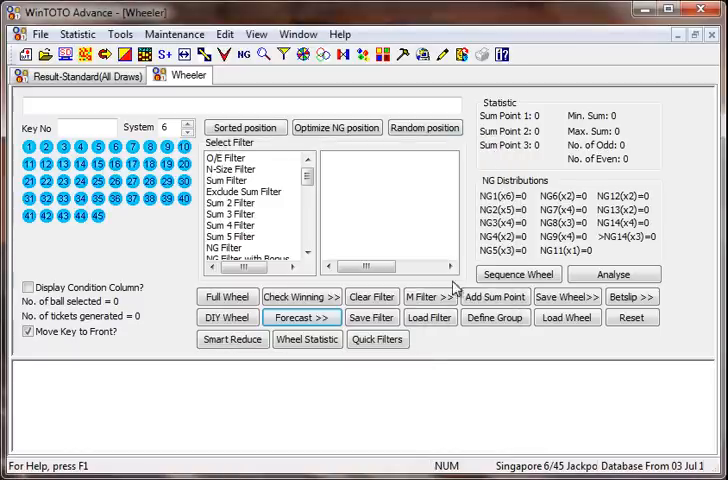
{"action": "left_click", "coordinate": [300, 316]}
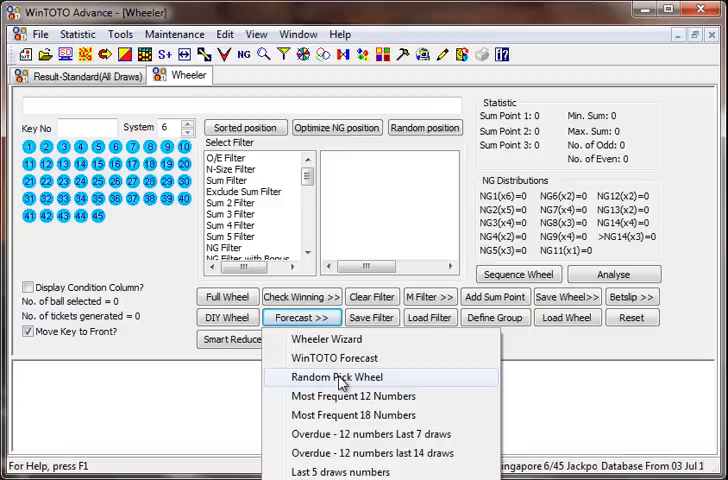
Step: Use Random Pick Wheel with a count of 12 to fill twelve random key numbers
{"action": "left_click", "coordinate": [336, 376]}
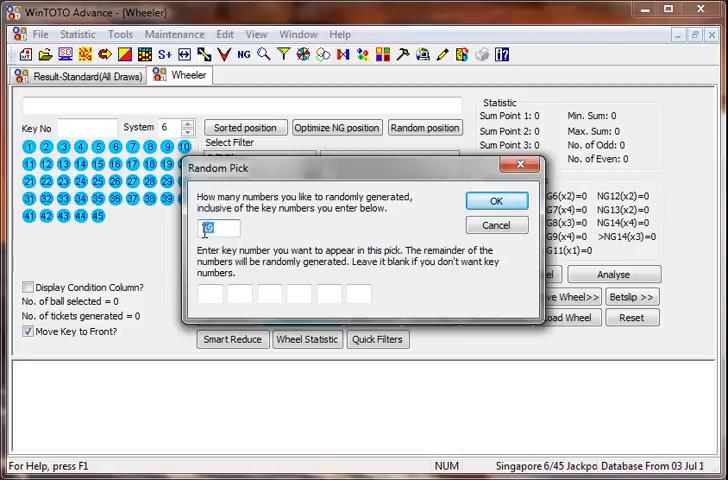
{"action": "type", "text": "2"}
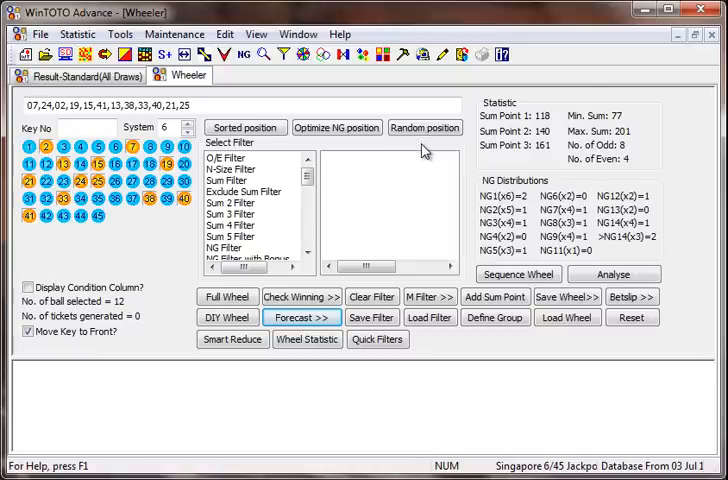
Step: Reshuffle the twelve key numbers with Random position six times into a new order
{"action": "left_click", "coordinate": [424, 128]}
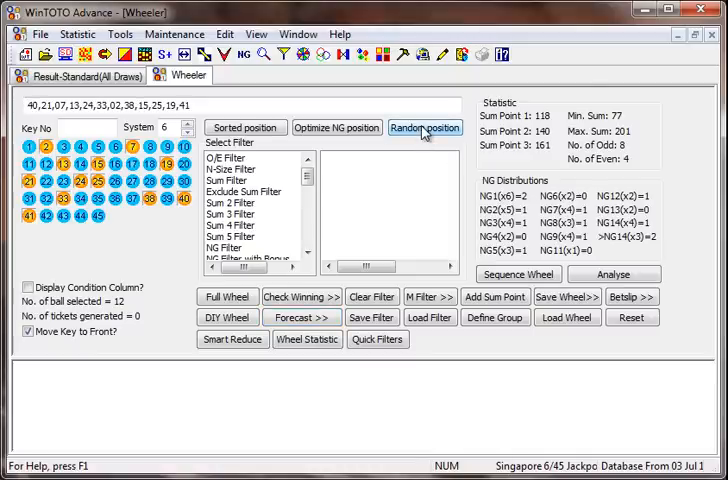
{"action": "left_click", "coordinate": [424, 128]}
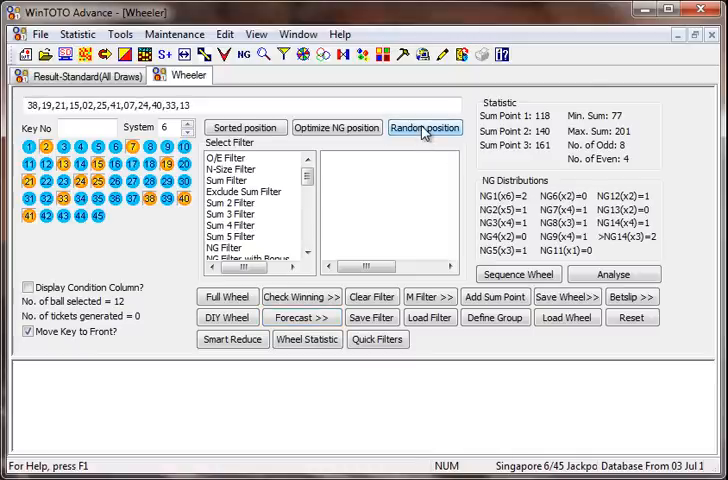
{"action": "left_click", "coordinate": [424, 128]}
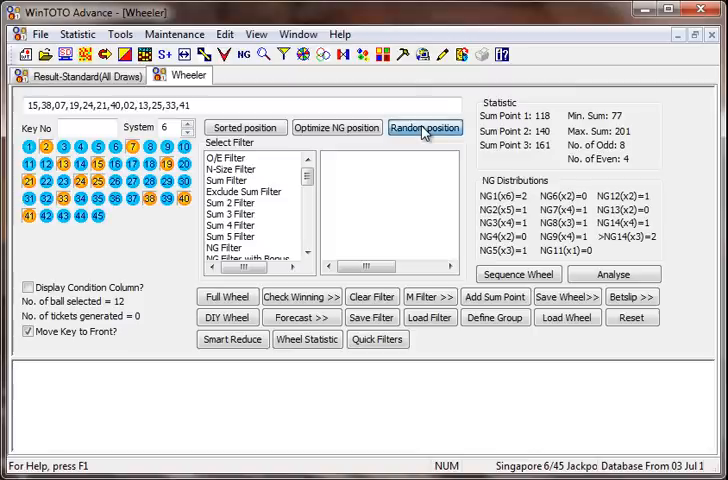
{"action": "left_click", "coordinate": [424, 128]}
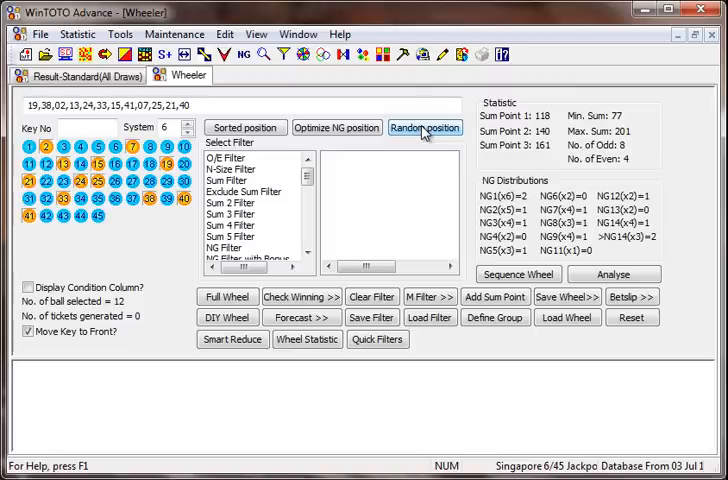
{"action": "left_click", "coordinate": [424, 128]}
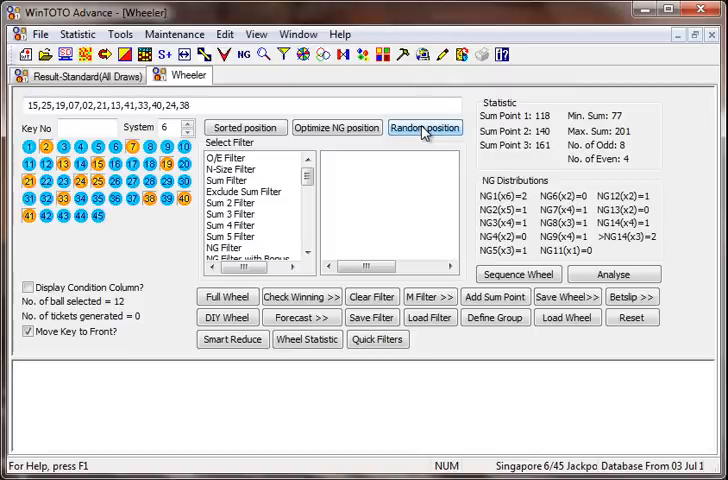
{"action": "left_click", "coordinate": [424, 128]}
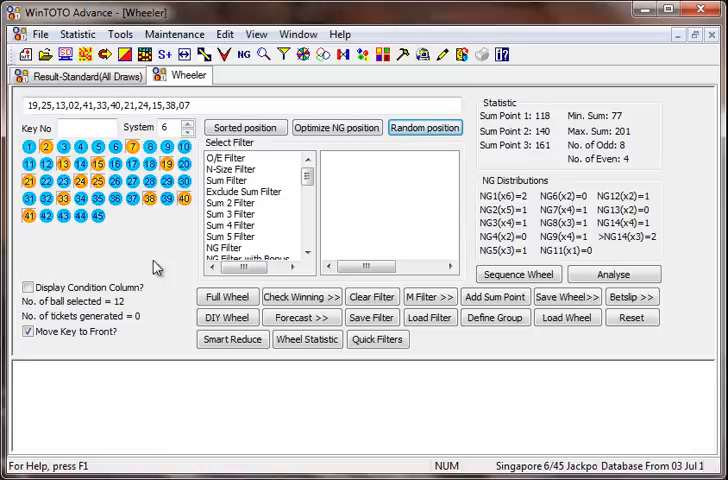
Step: Generate a DIY Wheel from the win6-12 template (win 5 guarantee 5, 38 tickets)
{"action": "left_click", "coordinate": [226, 316]}
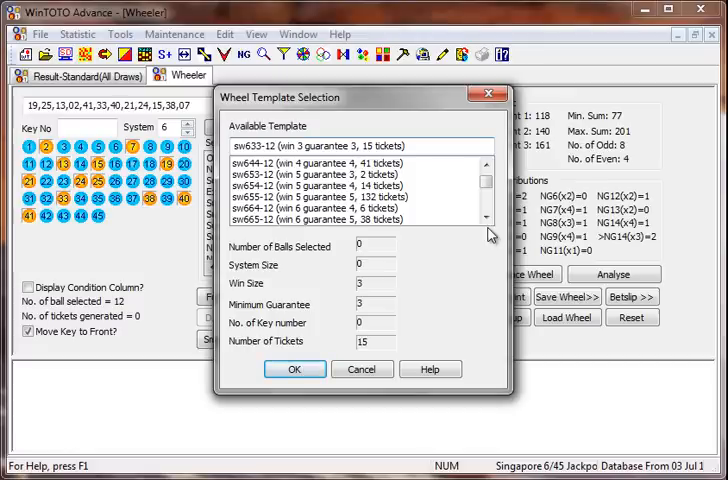
{"action": "left_click", "coordinate": [356, 220]}
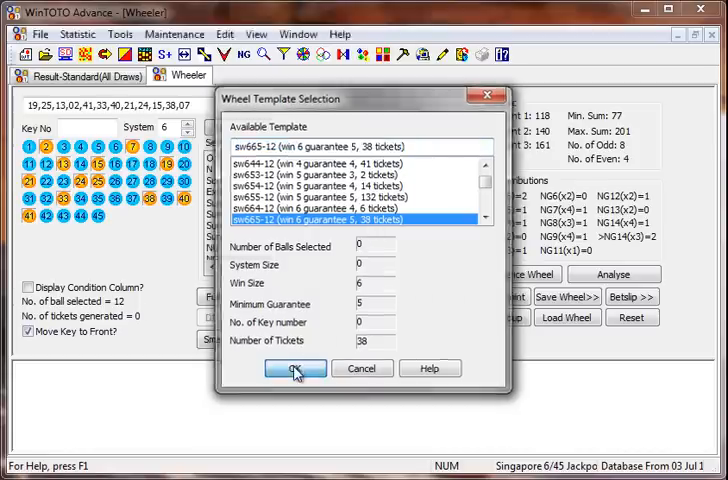
{"action": "left_click", "coordinate": [296, 368]}
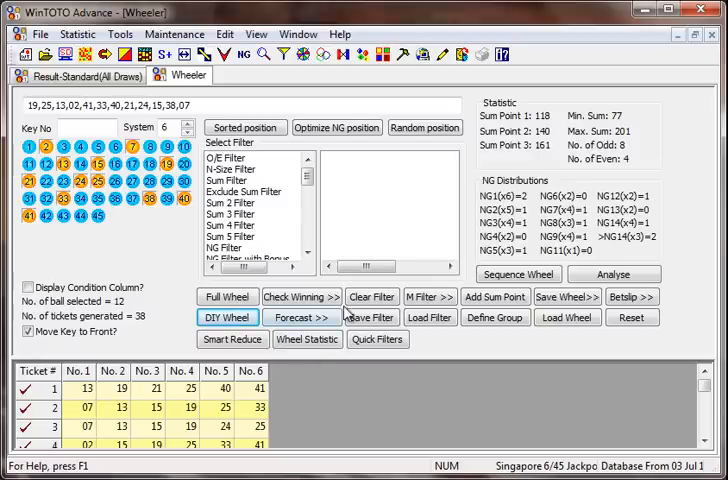
{"action": "left_click", "coordinate": [300, 296]}
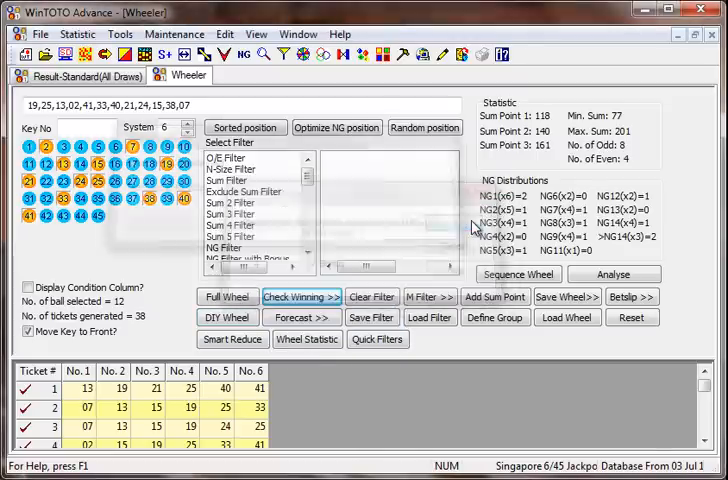
{"action": "left_click", "coordinate": [300, 296]}
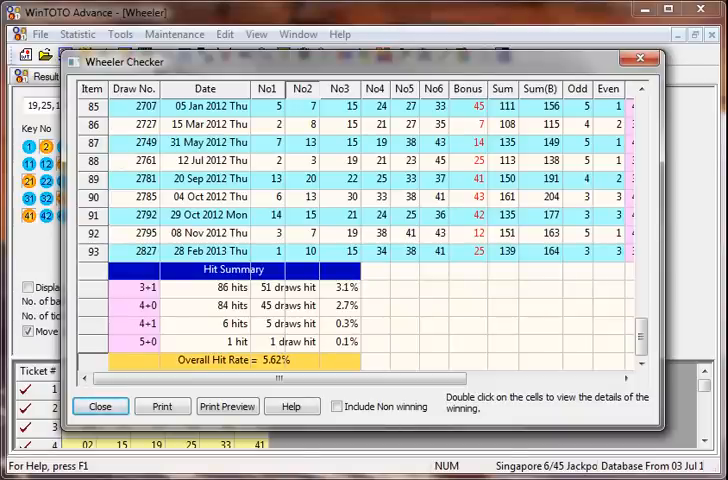
{"action": "left_click", "coordinate": [98, 406]}
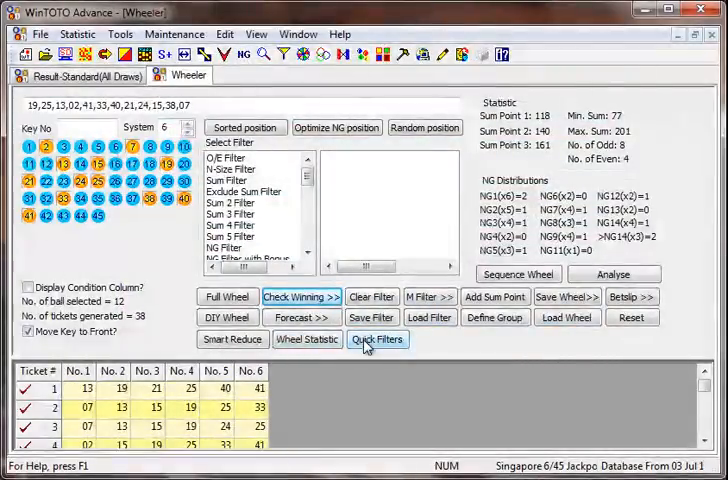
Step: Generate a 27-ticket wheel template, check it against past draws (4.41% hit rate) and close the checker
{"action": "left_click", "coordinate": [378, 340]}
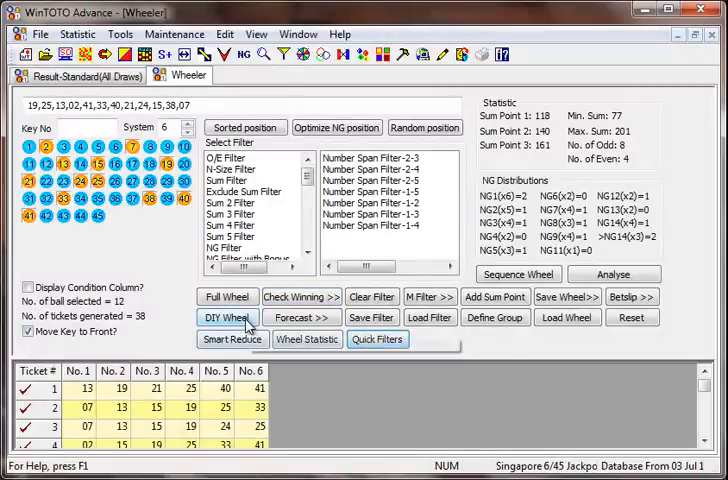
{"action": "left_click", "coordinate": [226, 316]}
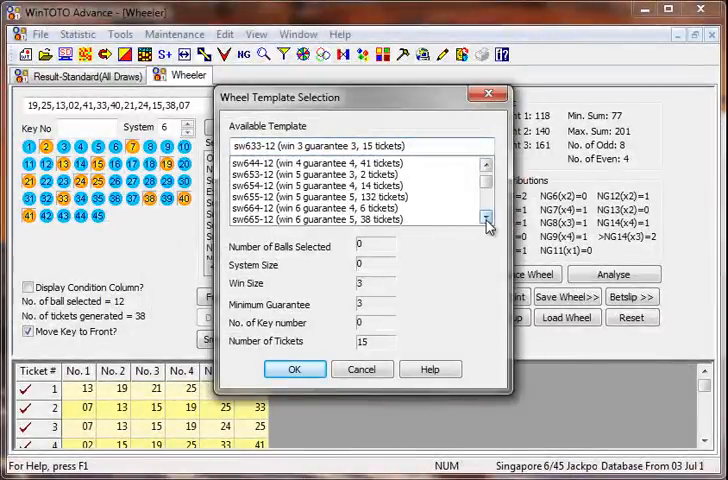
{"action": "left_click", "coordinate": [360, 220]}
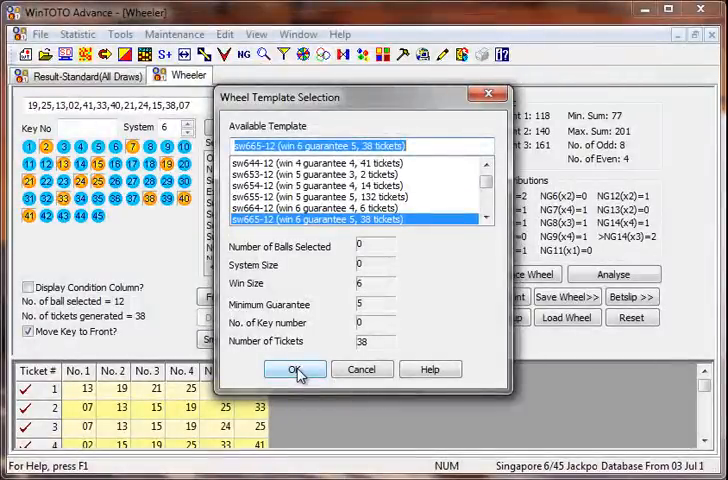
{"action": "left_click", "coordinate": [296, 368]}
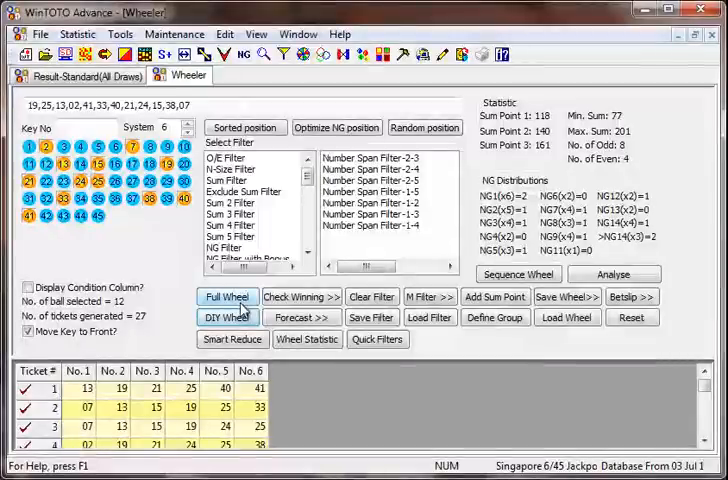
{"action": "mouse_move", "coordinate": [226, 296]}
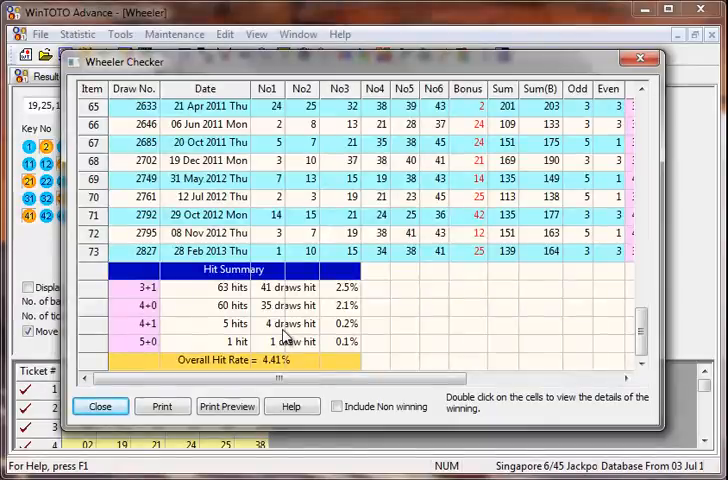
{"action": "left_click", "coordinate": [100, 406]}
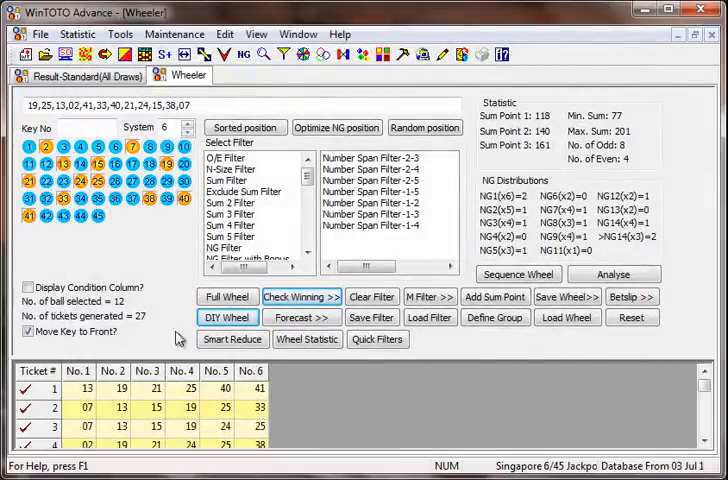
Step: Smart Reduce the wheel down to 18 tickets
{"action": "left_click", "coordinate": [232, 340]}
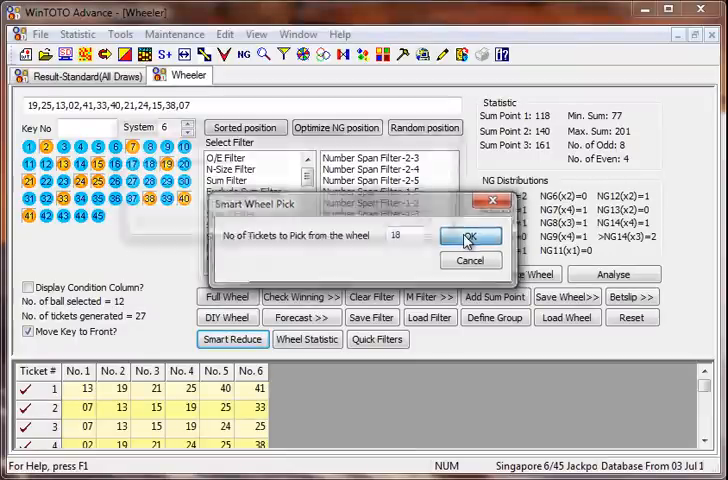
{"action": "left_click", "coordinate": [468, 238]}
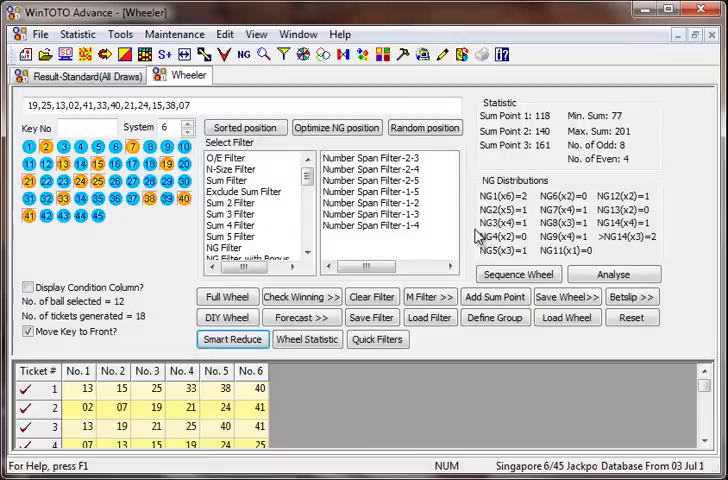
Step: Check the 18 tickets against draw history with the minimum prize (3.38% hit rate) and close the checker
{"action": "left_click", "coordinate": [300, 296]}
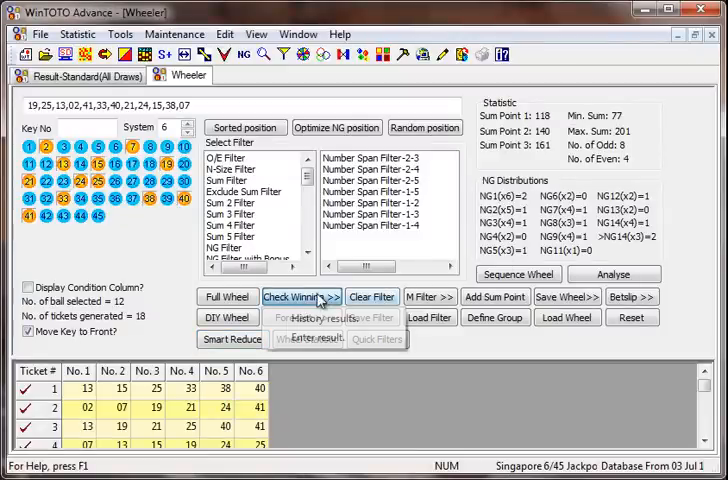
{"action": "left_click", "coordinate": [294, 296]}
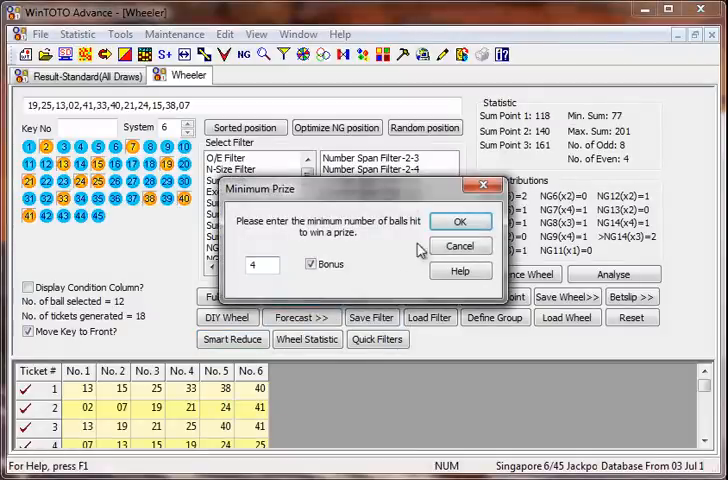
{"action": "left_click", "coordinate": [460, 220]}
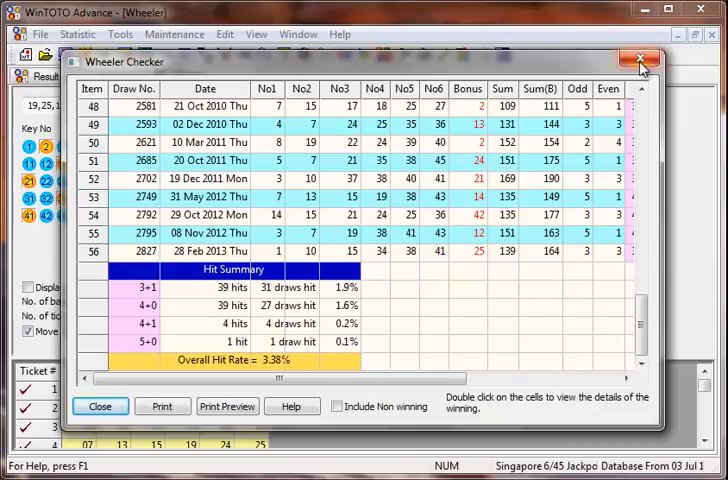
{"action": "left_click", "coordinate": [640, 60]}
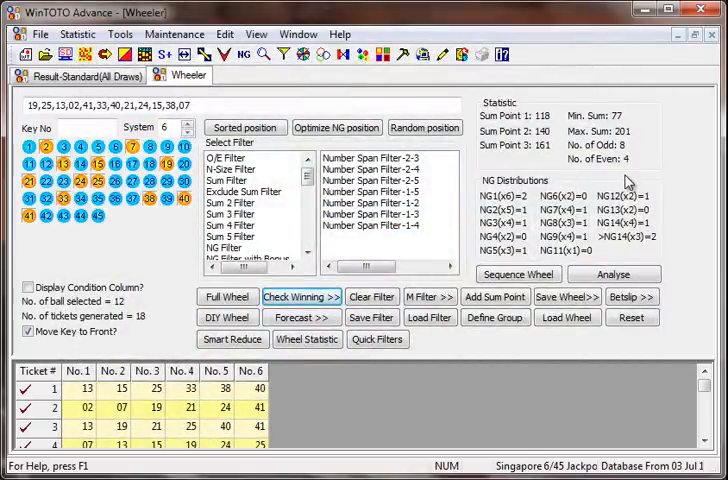
{"action": "mouse_move", "coordinate": [708, 222]}
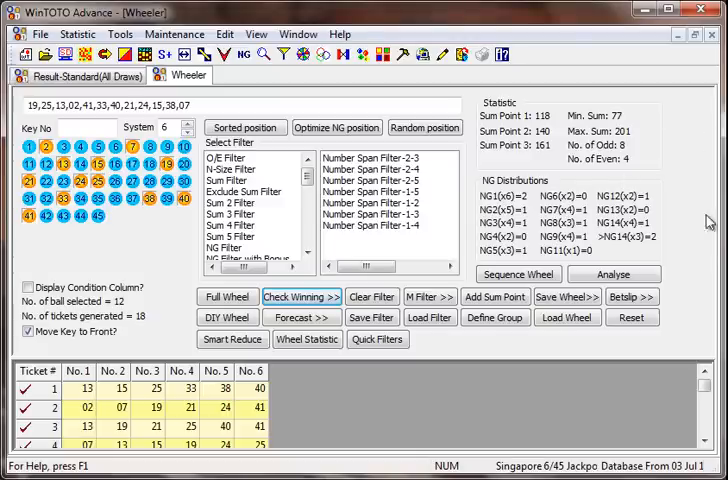
{"action": "mouse_move", "coordinate": [704, 432]}
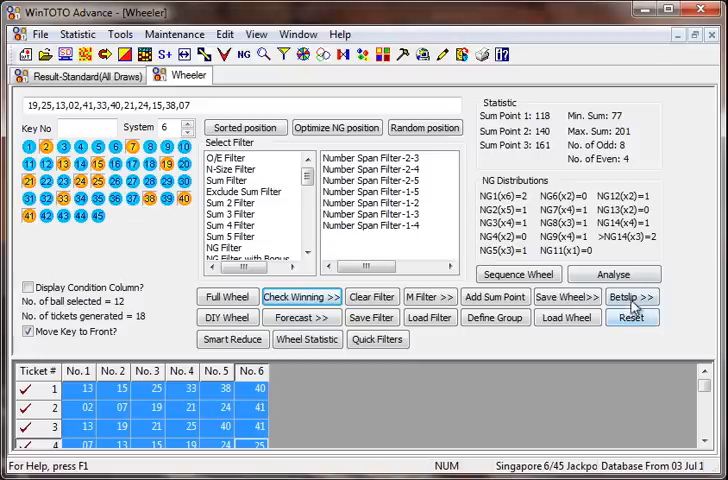
Step: Print the 18-ticket betslip to the EPSON printer via Betslip > Print Betslip
{"action": "left_click", "coordinate": [632, 296]}
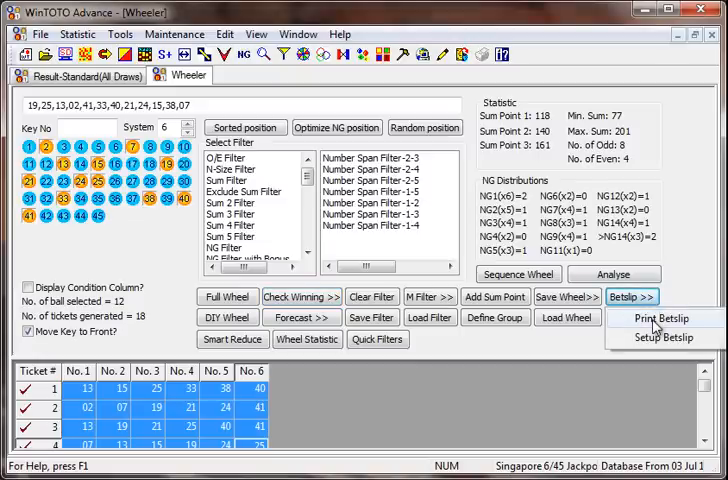
{"action": "left_click", "coordinate": [664, 318]}
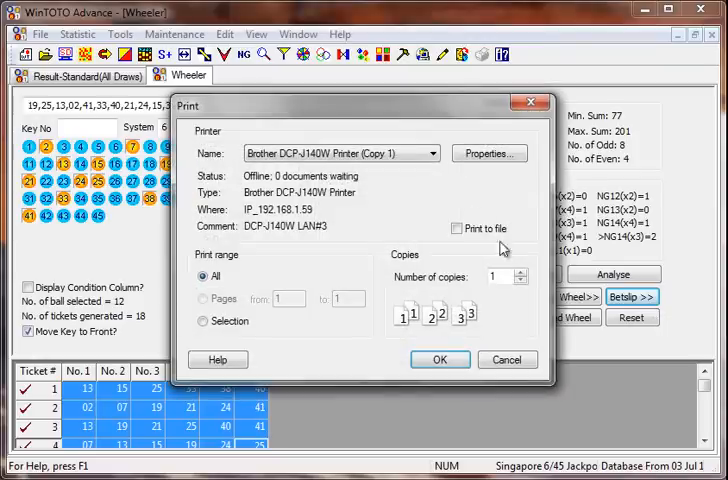
{"action": "left_click", "coordinate": [432, 152]}
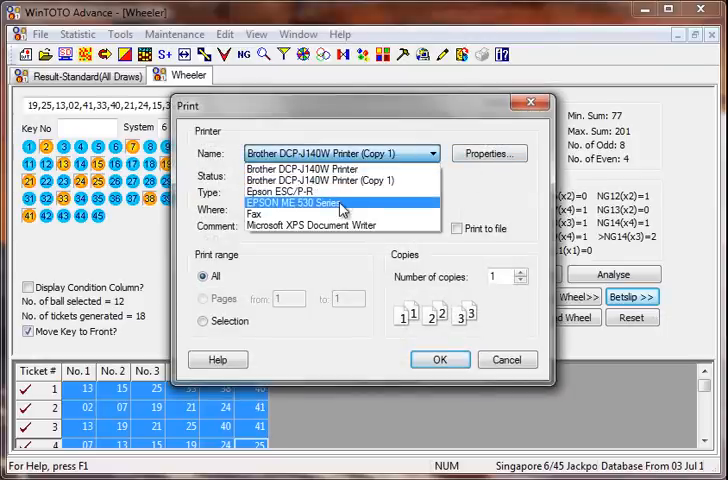
{"action": "left_click", "coordinate": [320, 200]}
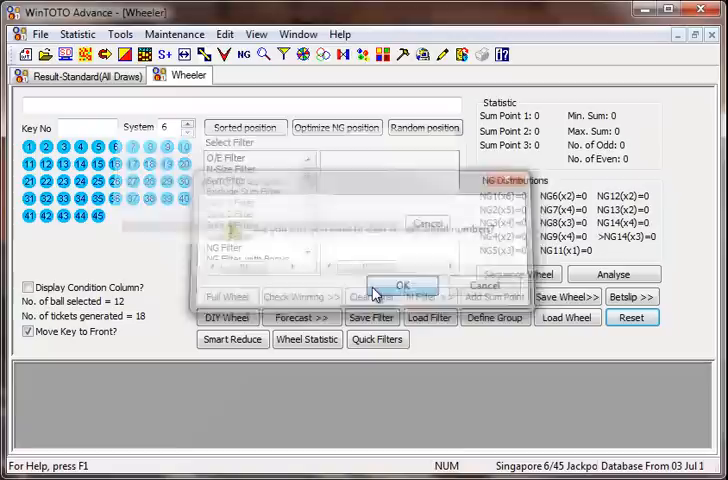
Step: Clear the wheel filters and load a WinTOTO Forecast set of 18 key numbers
{"action": "left_click", "coordinate": [402, 284]}
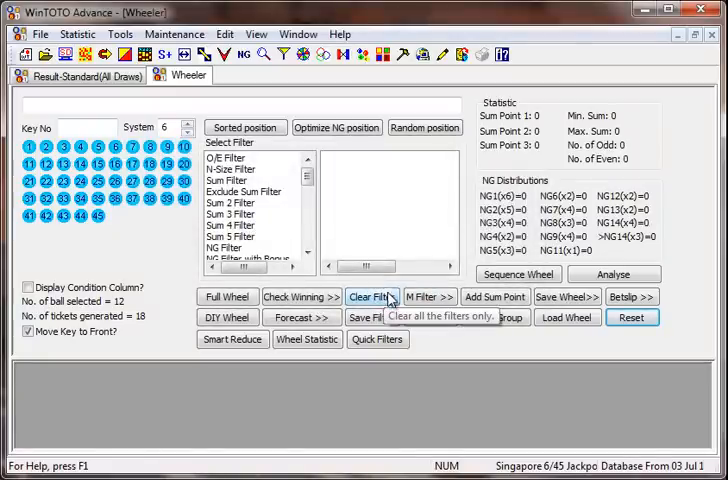
{"action": "mouse_move", "coordinate": [680, 184]}
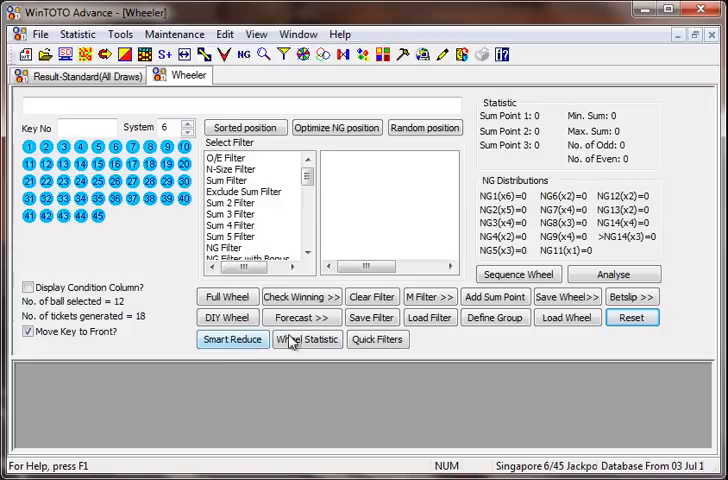
{"action": "left_click", "coordinate": [302, 316]}
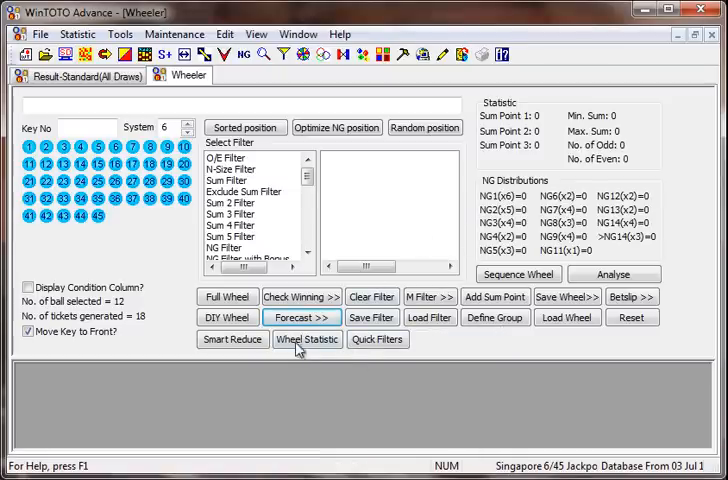
{"action": "left_click", "coordinate": [300, 316]}
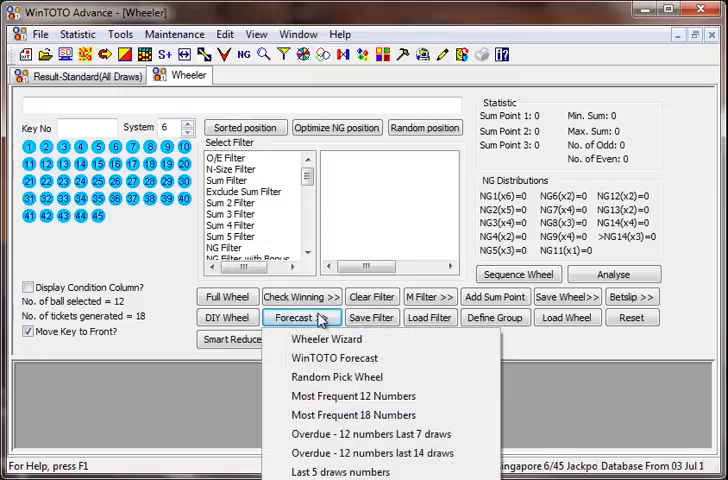
{"action": "mouse_move", "coordinate": [324, 318]}
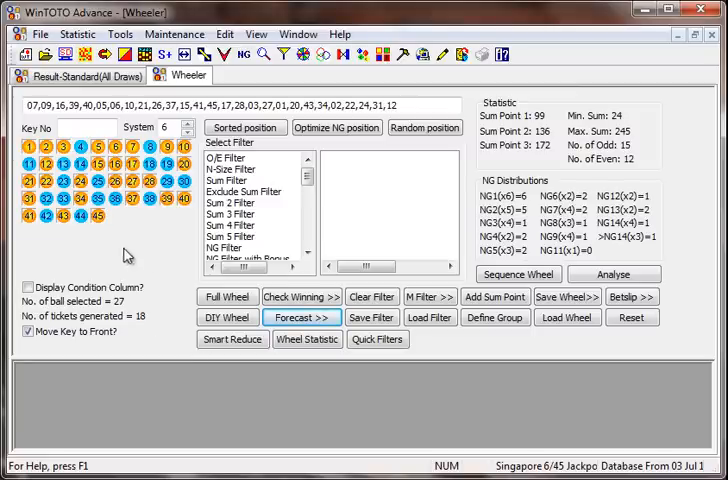
{"action": "mouse_move", "coordinate": [144, 252]}
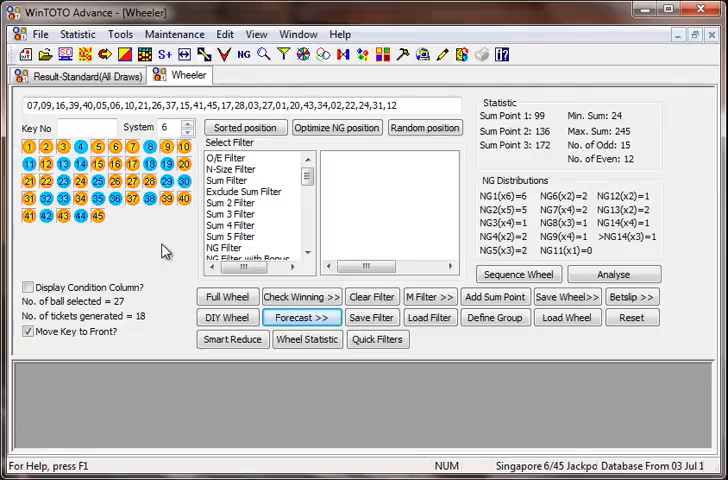
{"action": "left_click", "coordinate": [302, 316]}
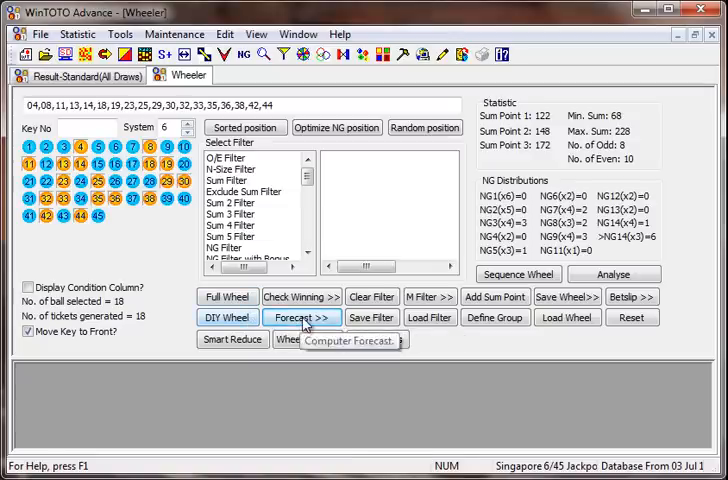
{"action": "left_click", "coordinate": [300, 316]}
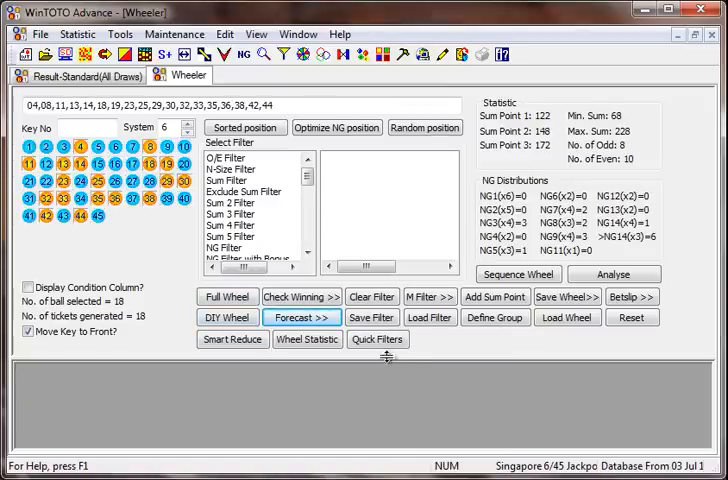
{"action": "mouse_move", "coordinate": [418, 352]}
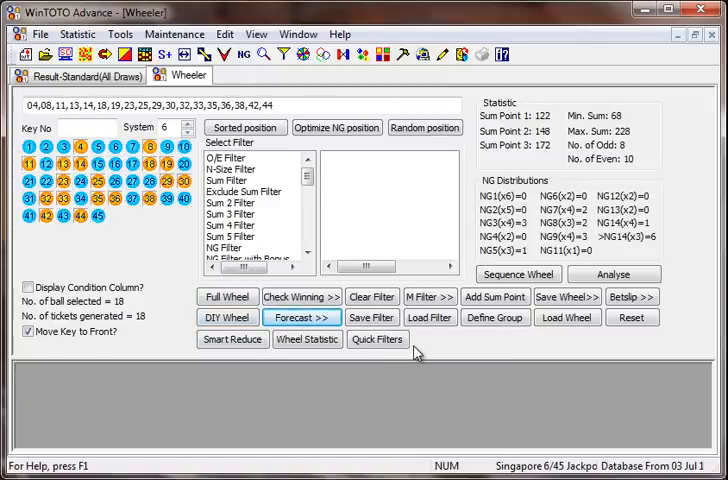